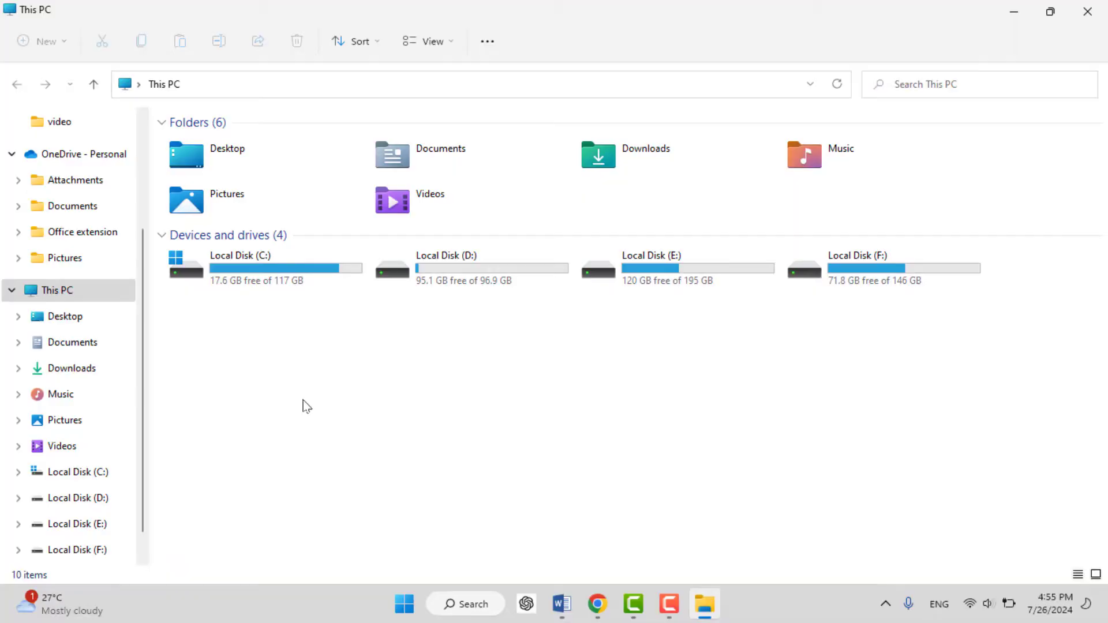
pyautogui.moveTo(141, 256)
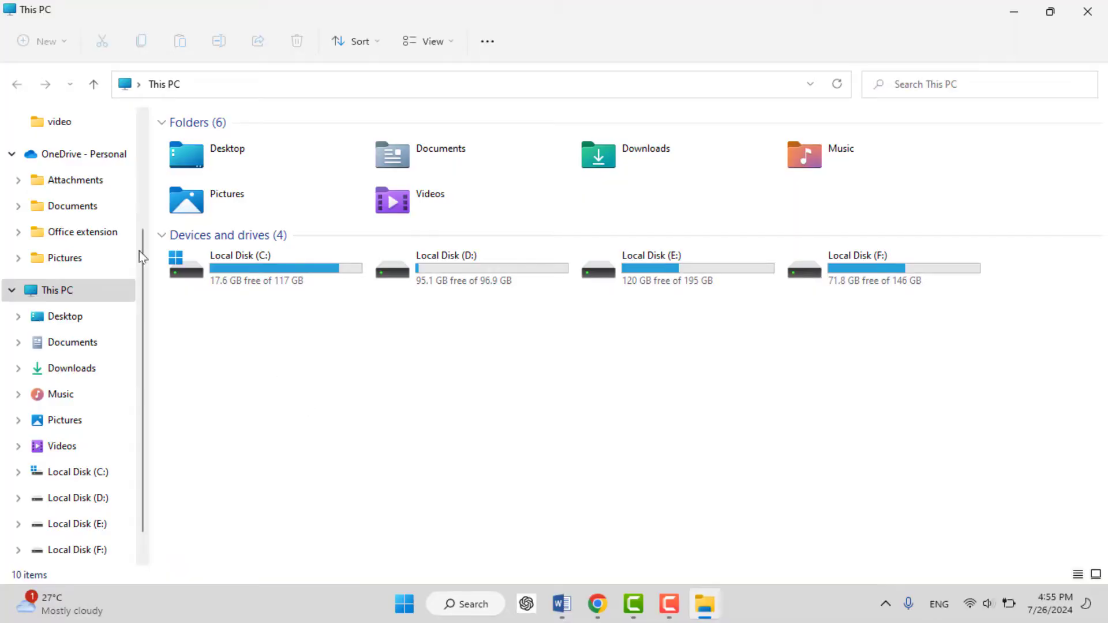
# - Run %userprofile% so Windows shows the current user's profile folder
pyautogui.scroll(3)
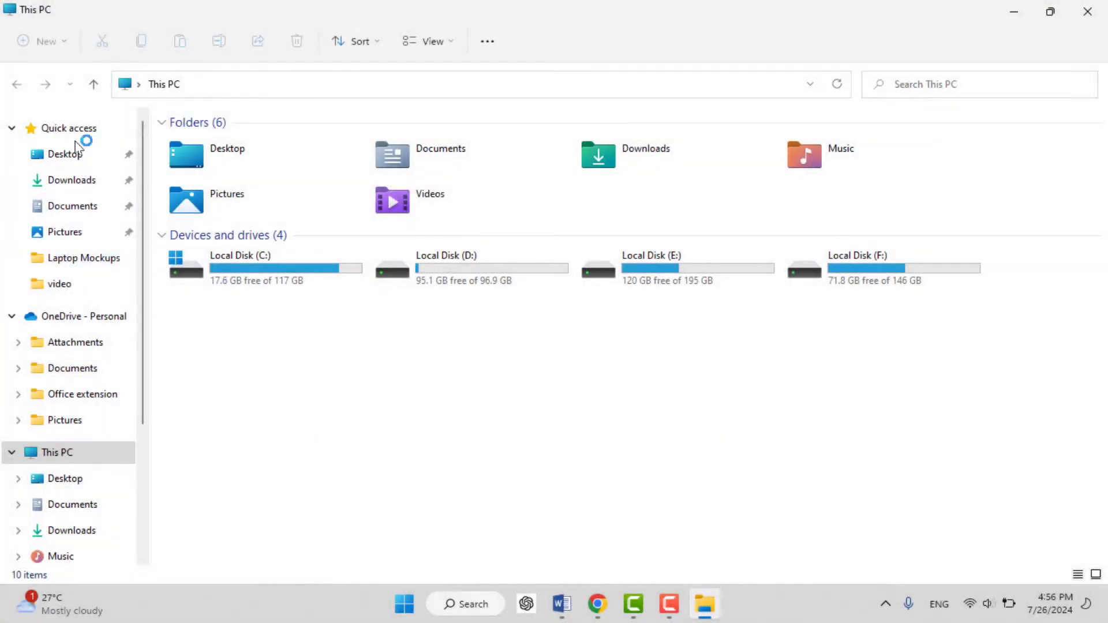
pyautogui.click(226, 153)
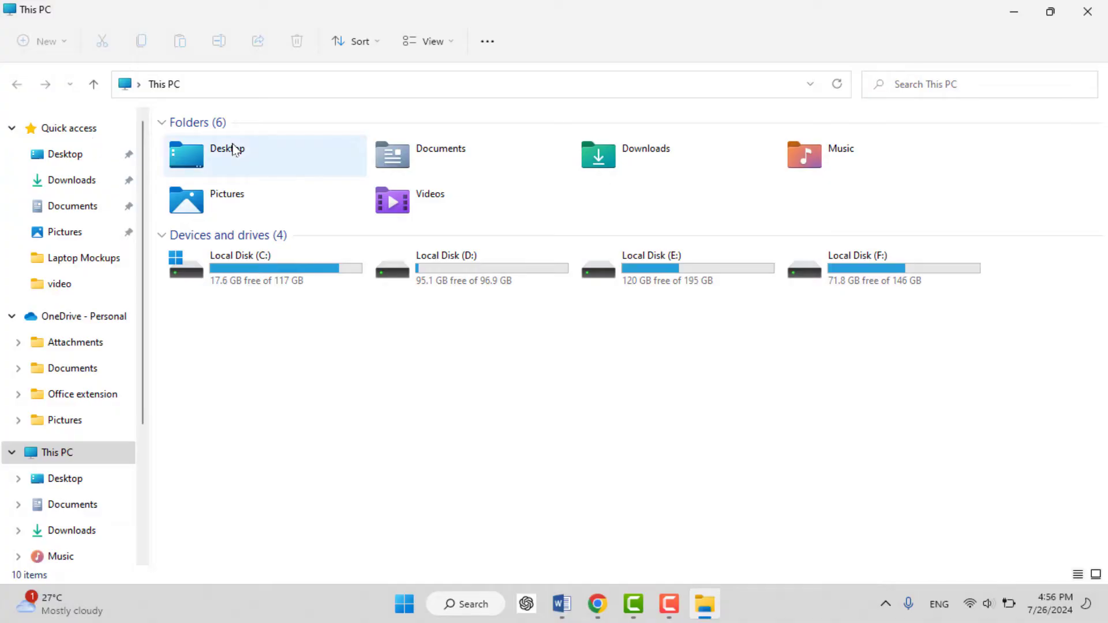
pyautogui.click(296, 372)
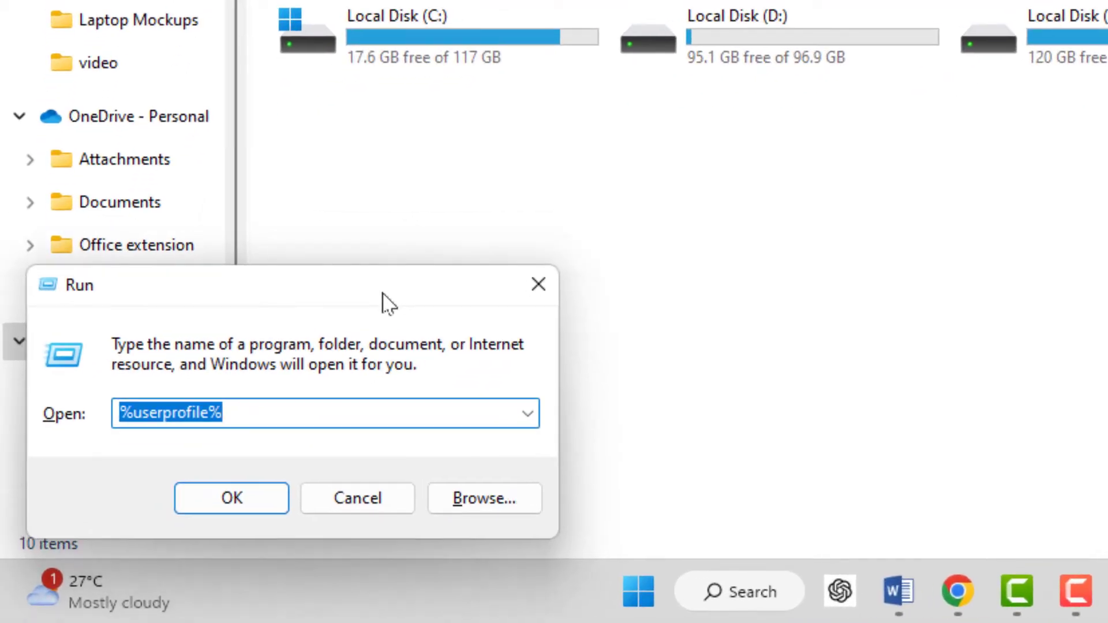
pyautogui.click(345, 413)
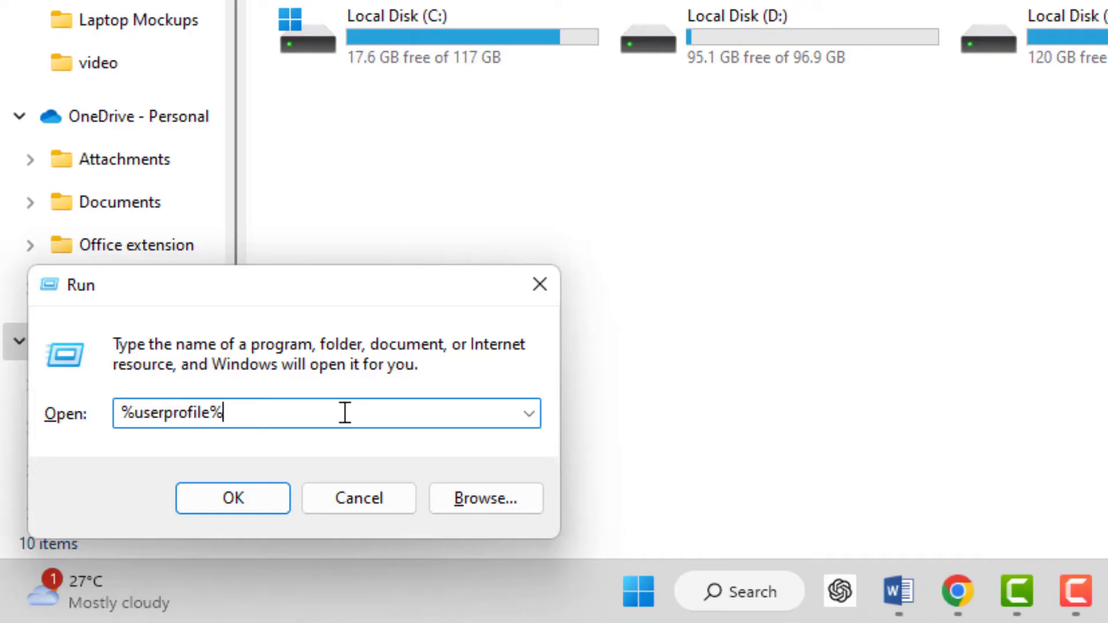
pyautogui.moveTo(267, 483)
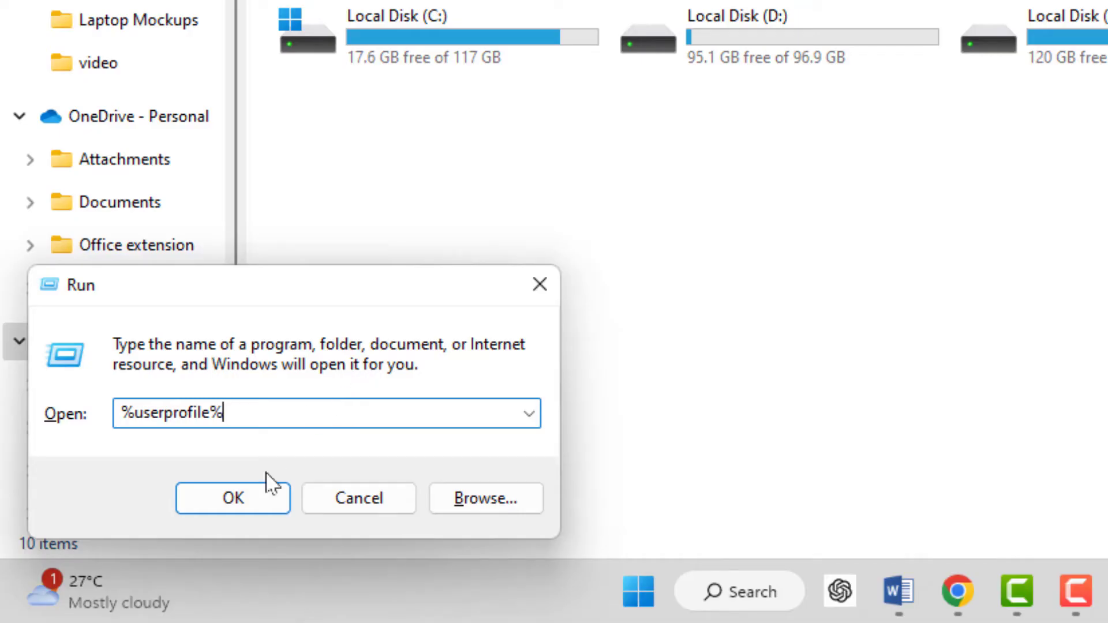
pyautogui.click(232, 497)
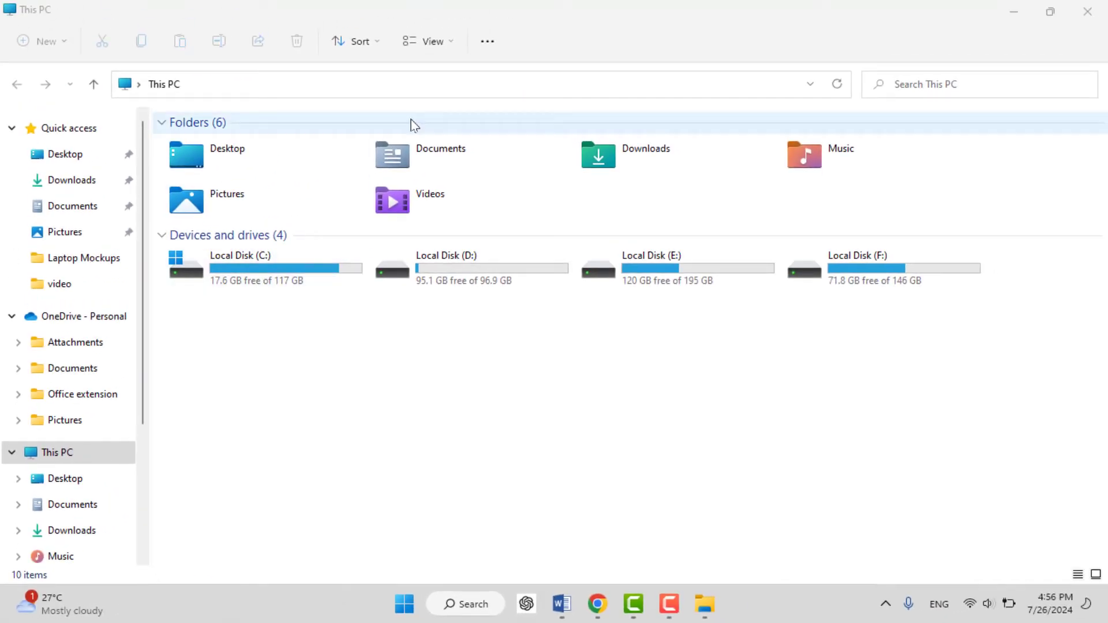
pyautogui.moveTo(587, 526)
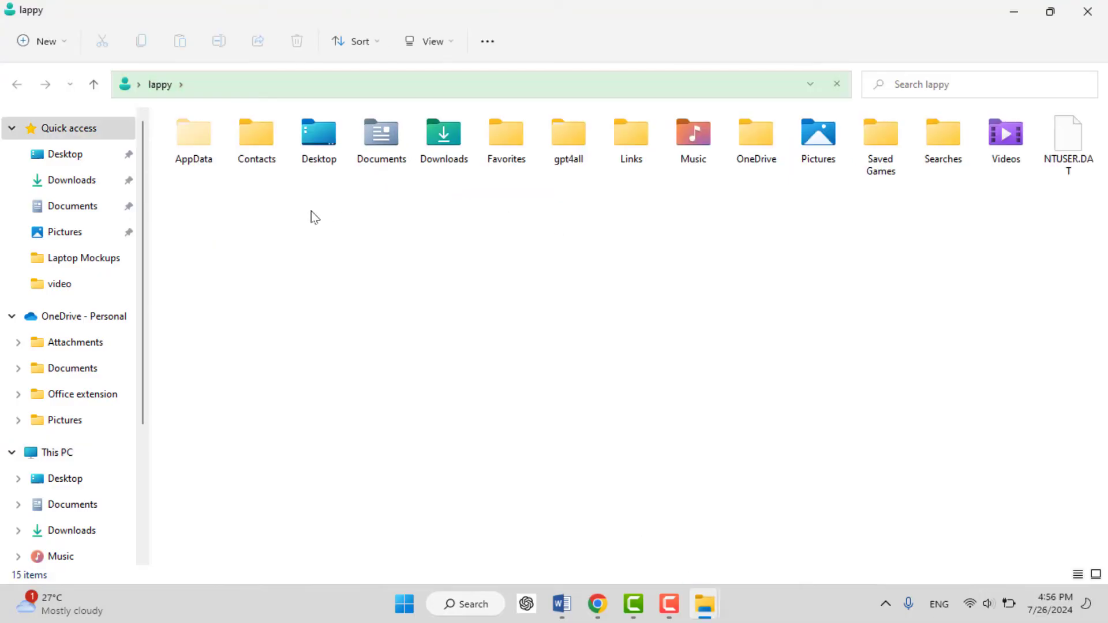
# - Pin the Desktop folder to Quick access from its right-click menu
pyautogui.click(318, 140)
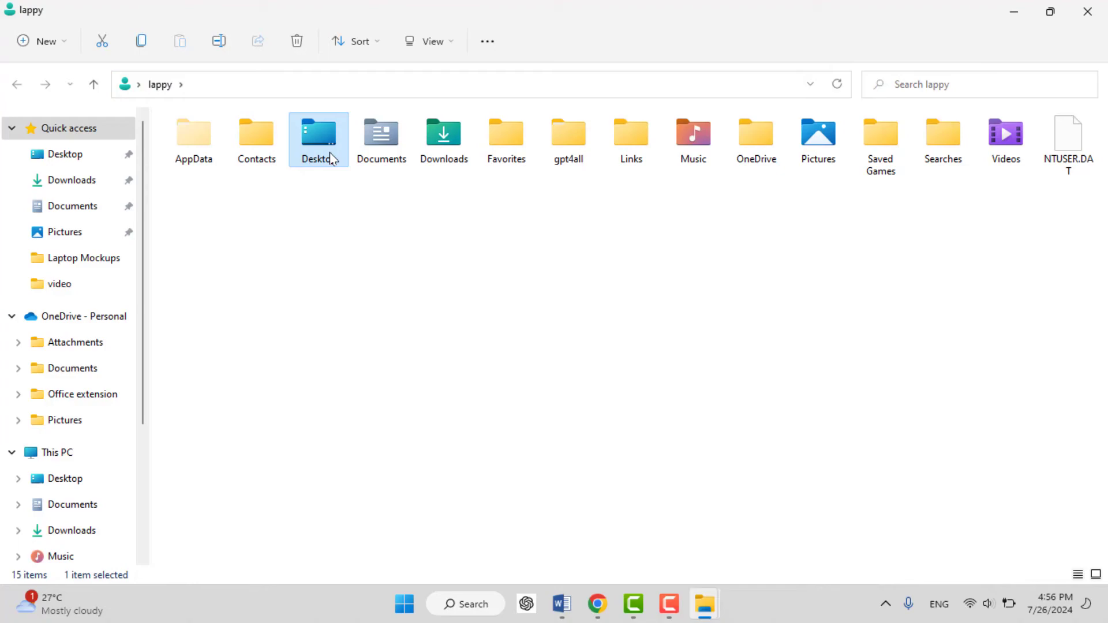
pyautogui.rightClick(318, 139)
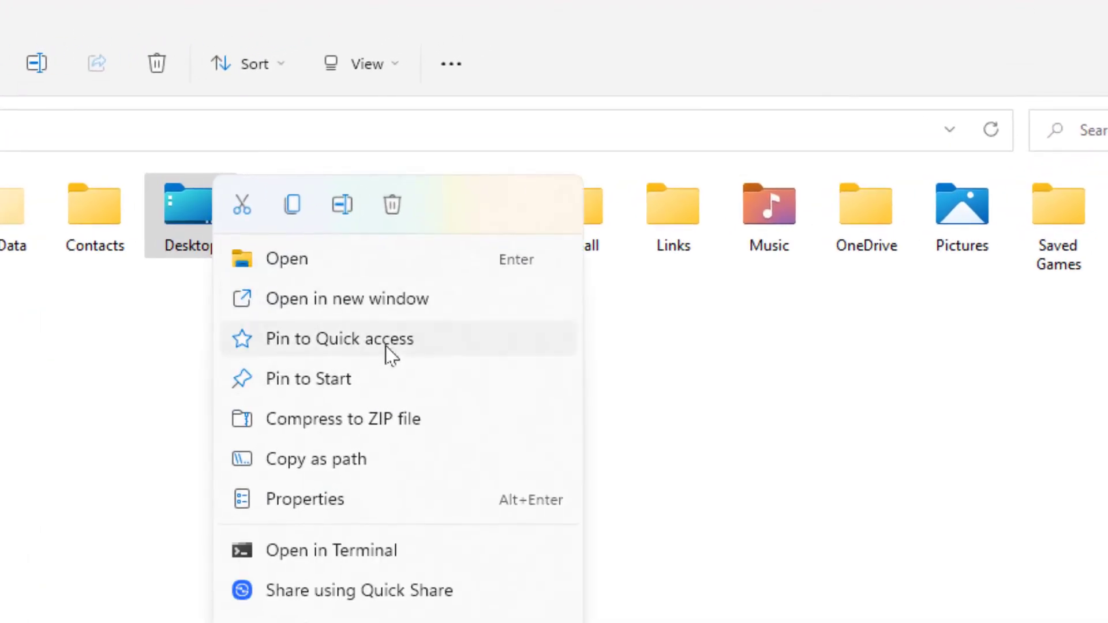
pyautogui.moveTo(445, 355)
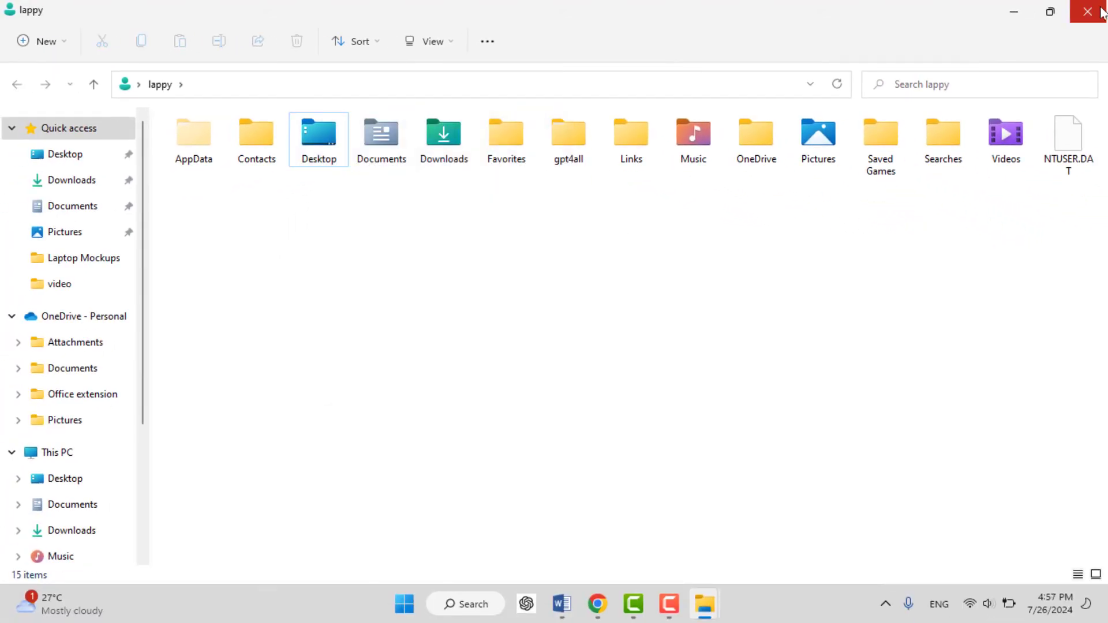
# - Close the profile folder window, returning to This PC with Desktop under Quick access
pyautogui.click(53, 453)
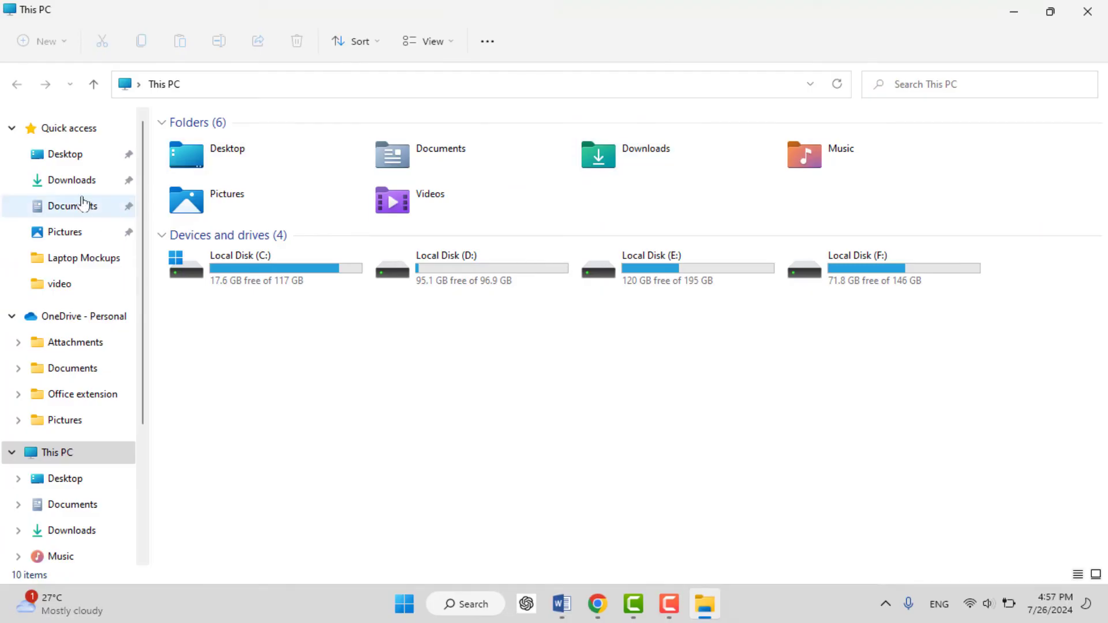
pyautogui.moveTo(317, 431)
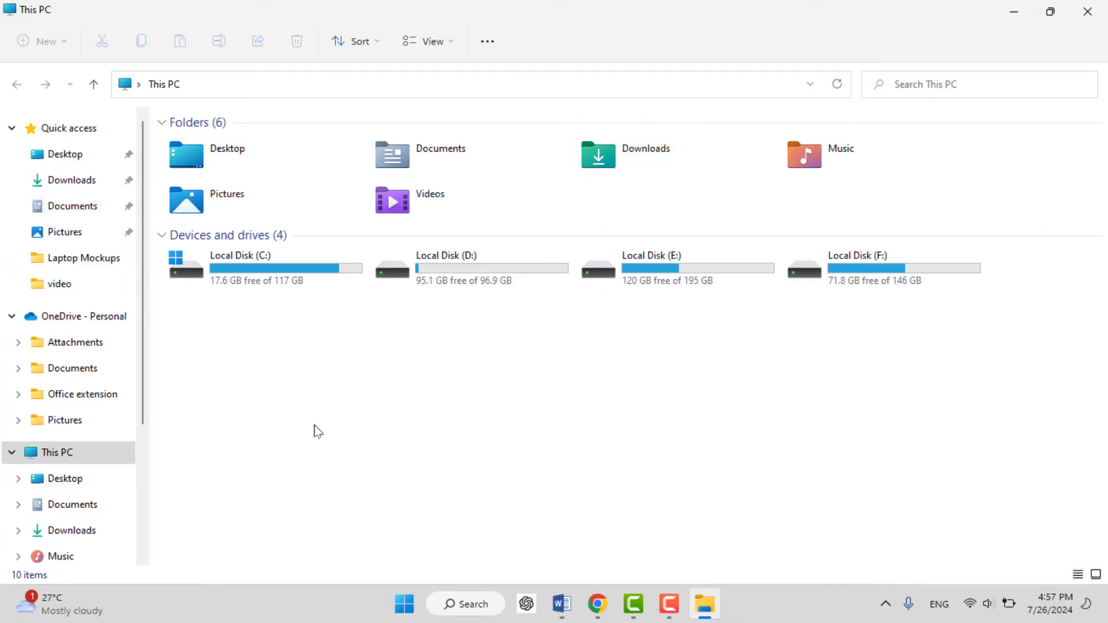